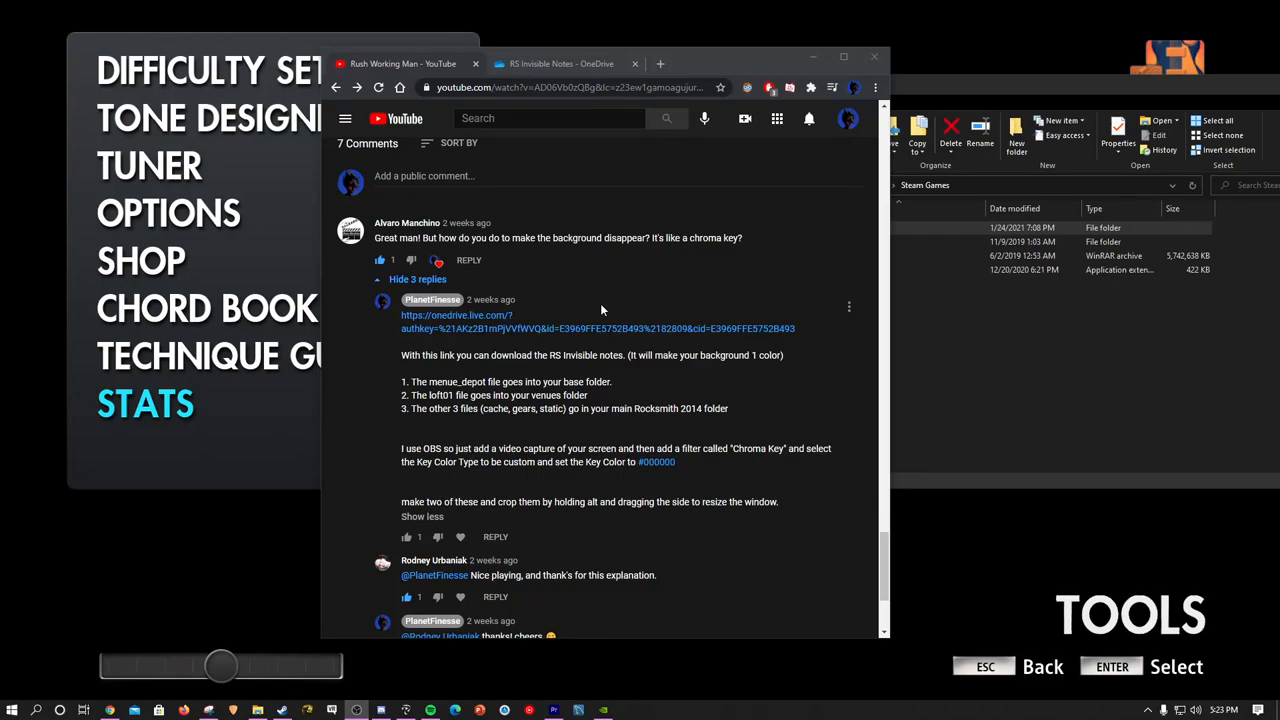
pyautogui.moveTo(584, 328)
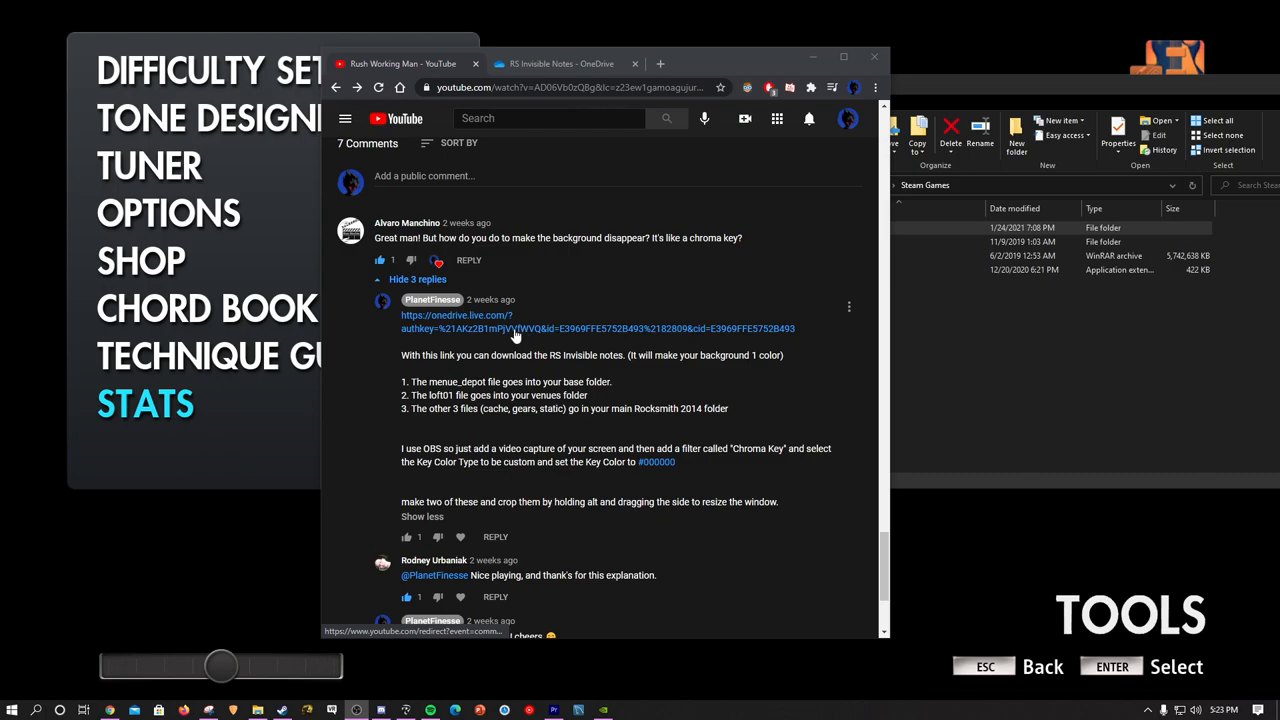
pyautogui.moveTo(724, 226)
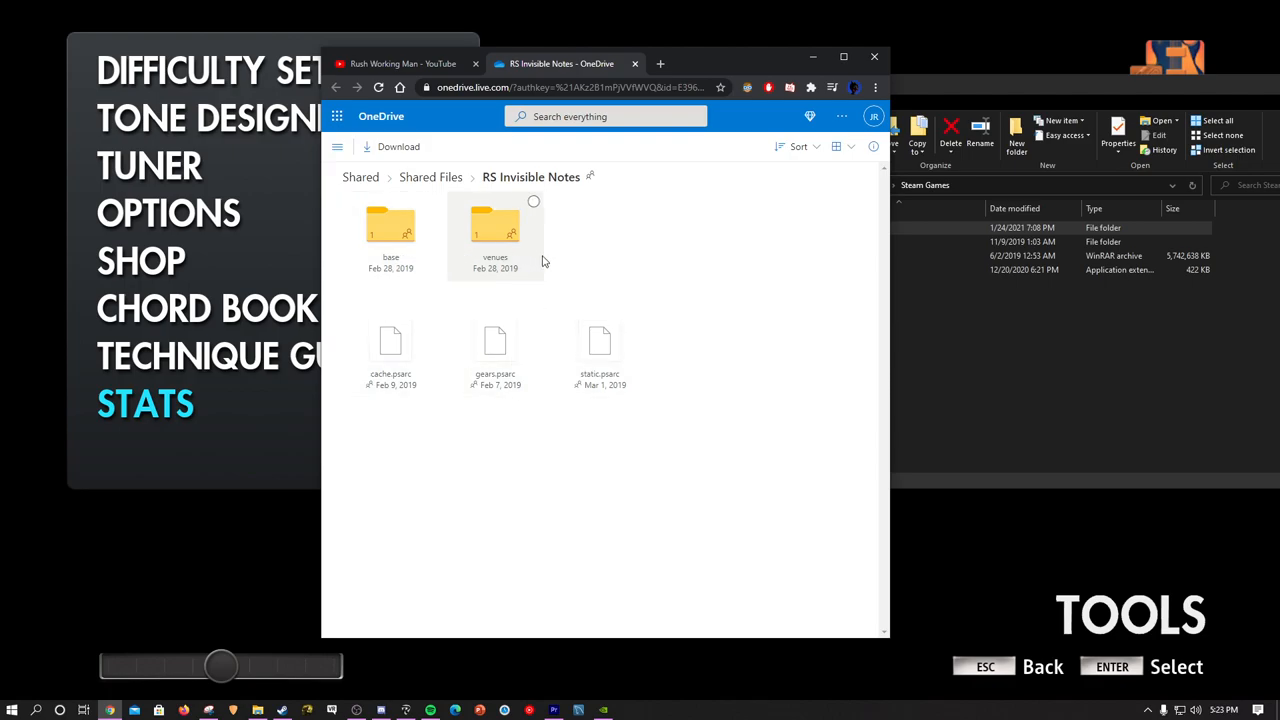
pyautogui.moveTo(620, 292)
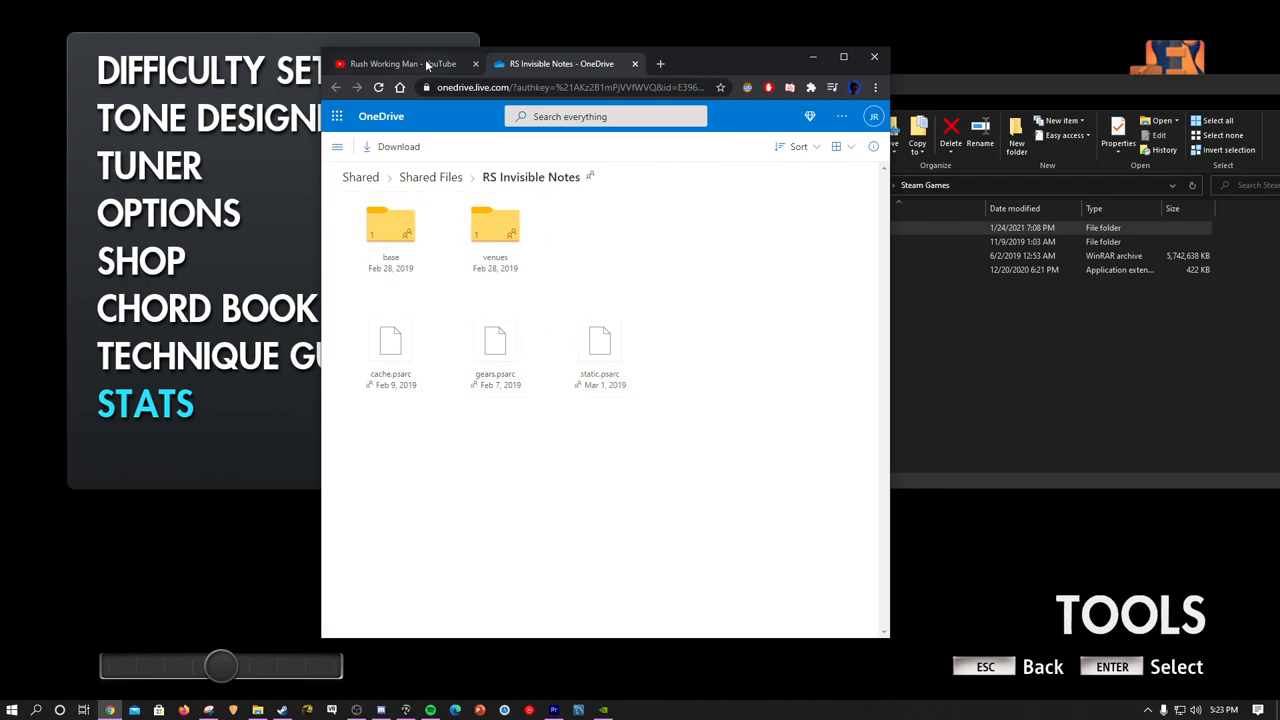
# Step: Compare the shared base folder on OneDrive with the RS Invisible Notes folder
pyautogui.click(400, 62)
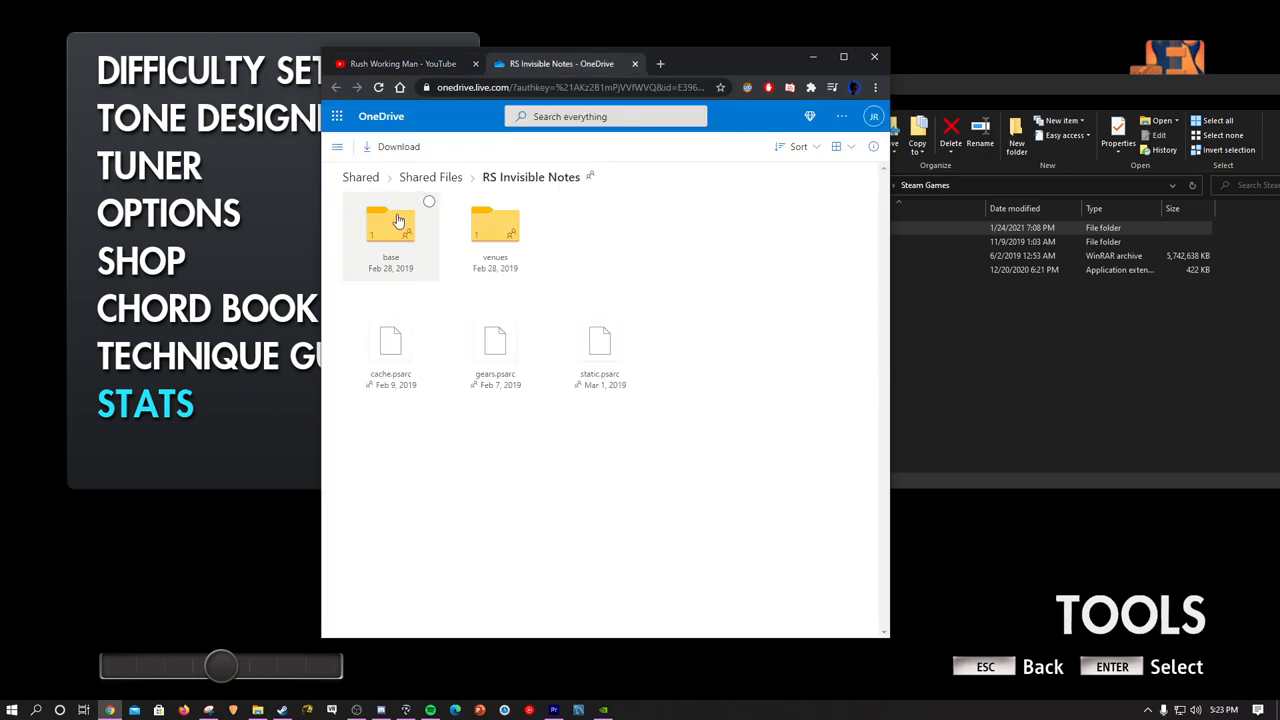
pyautogui.doubleClick(390, 224)
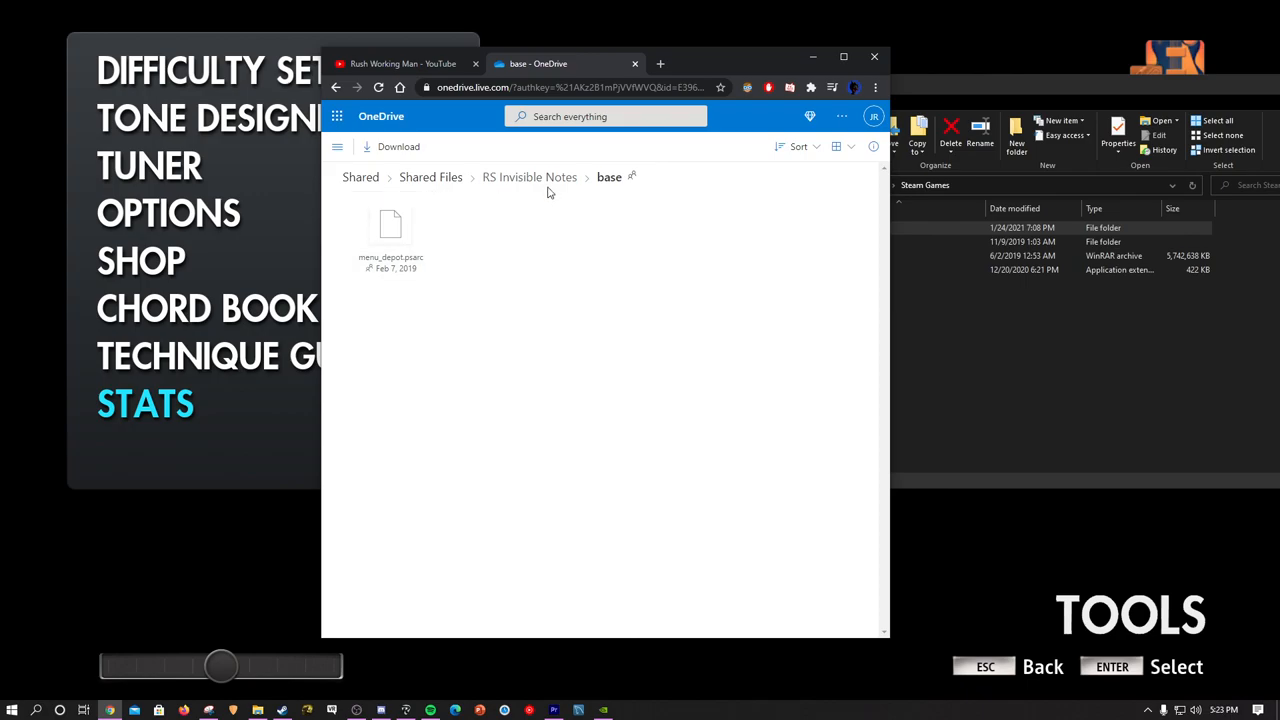
pyautogui.click(528, 176)
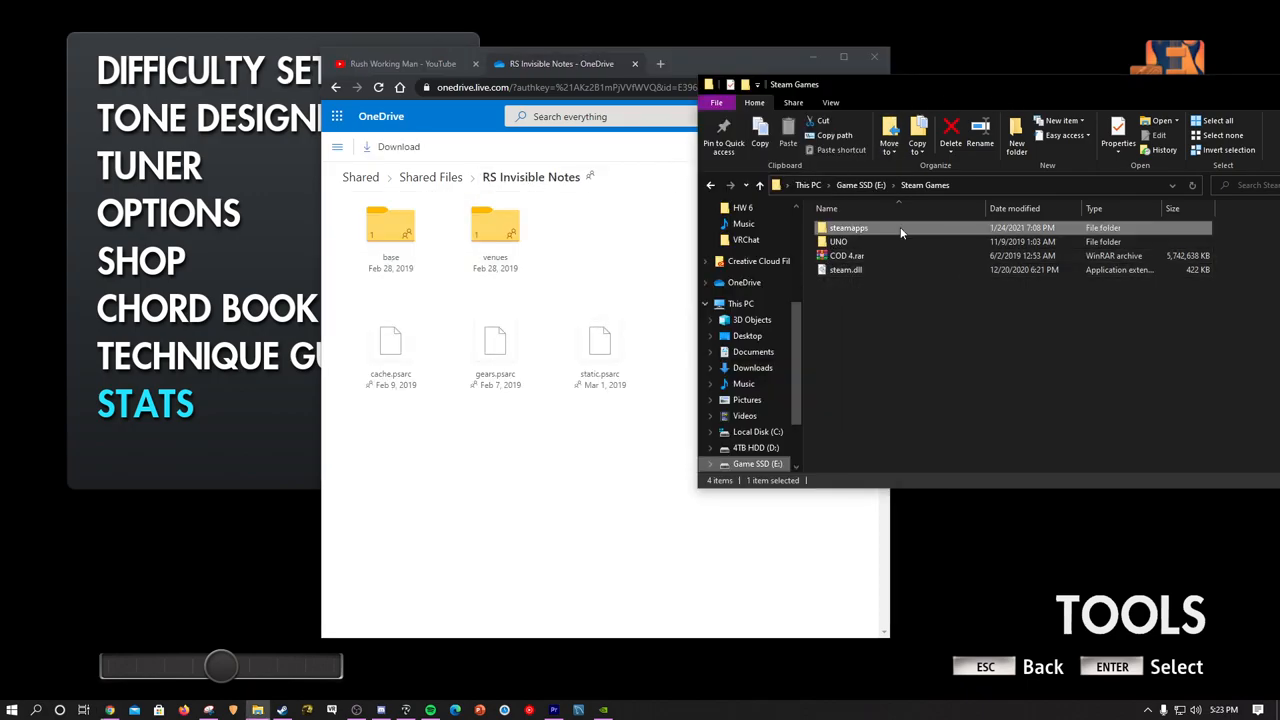
pyautogui.moveTo(884, 236)
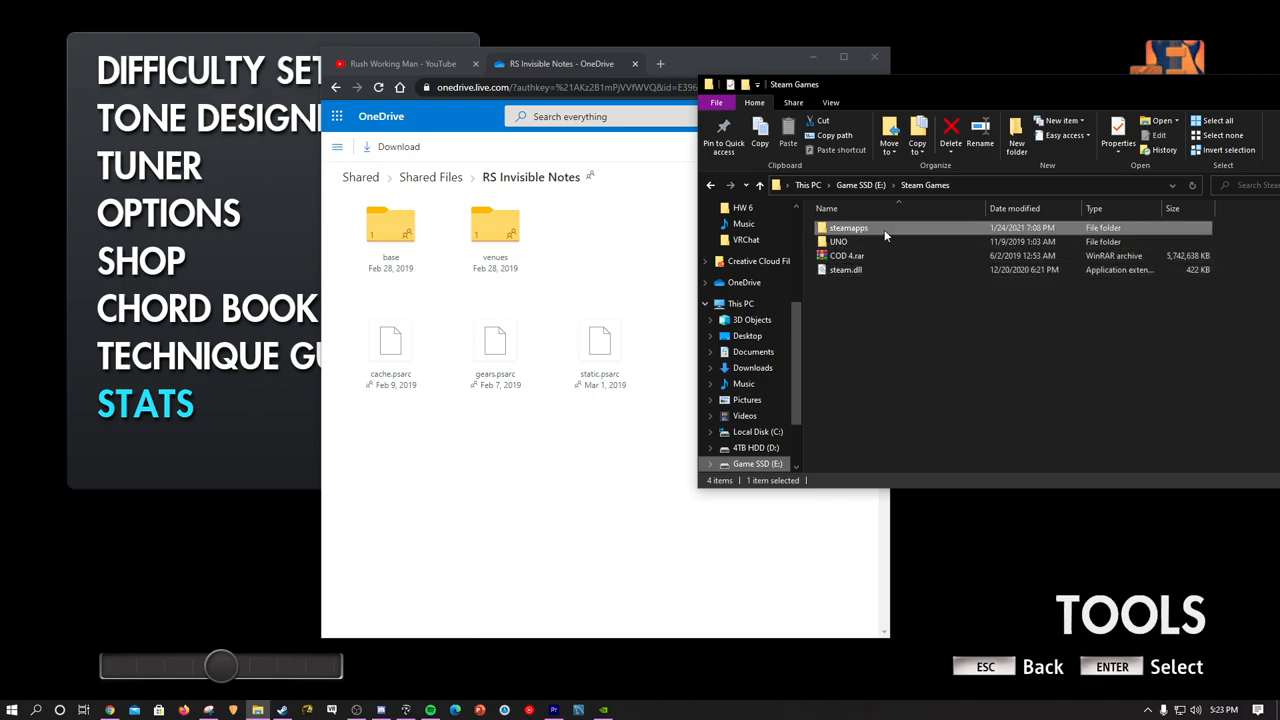
pyautogui.moveTo(956, 196)
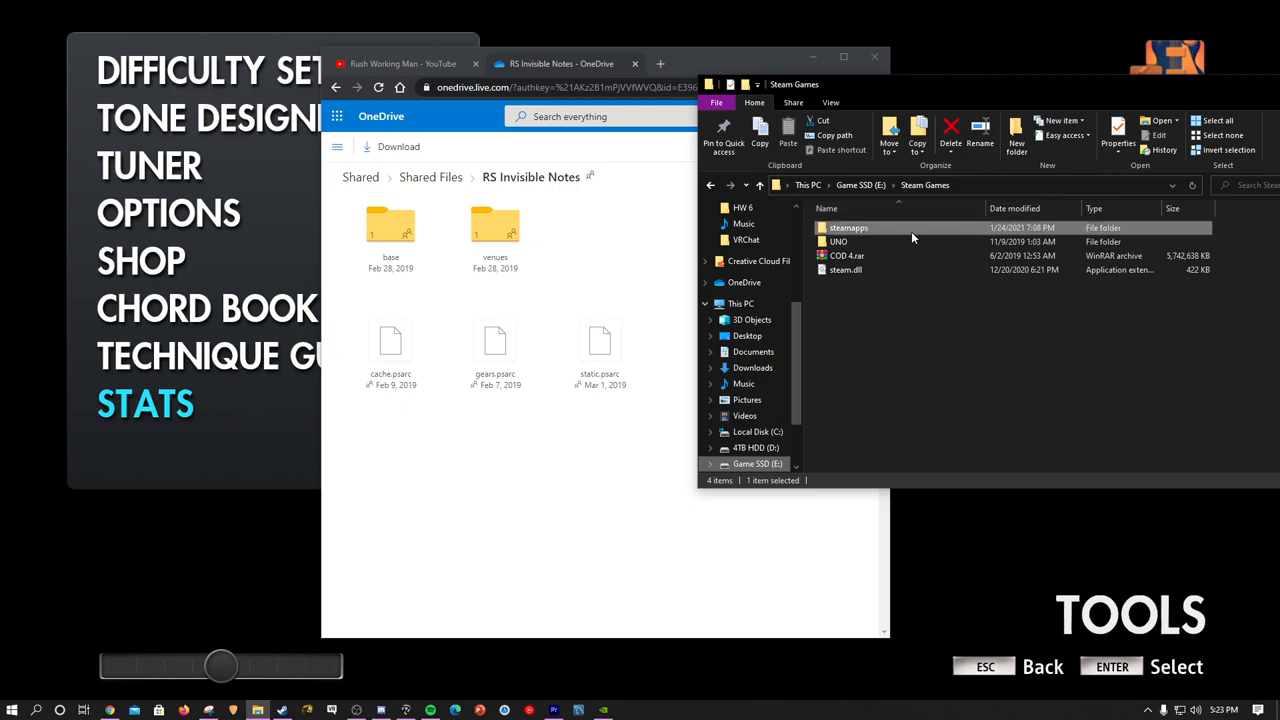
# Step: Navigate from Steam Games through steamapps into the Rocksmith2014 game folder
pyautogui.doubleClick(848, 228)
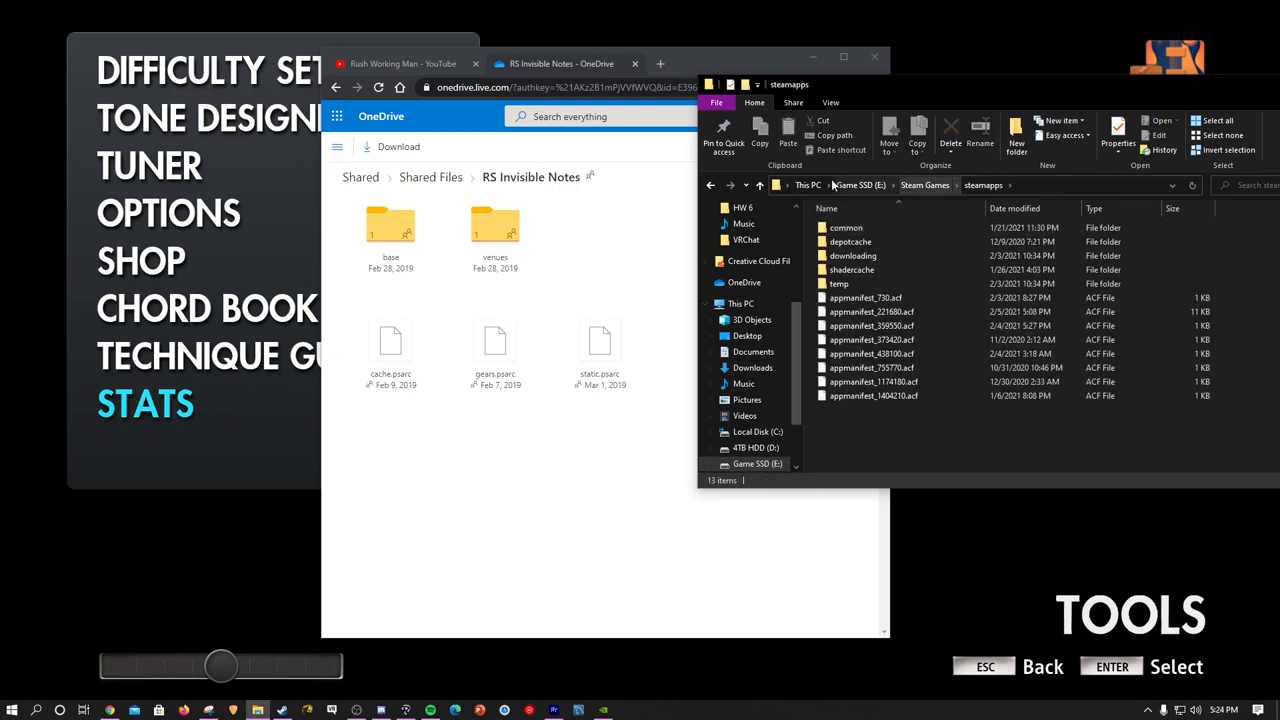
pyautogui.click(924, 184)
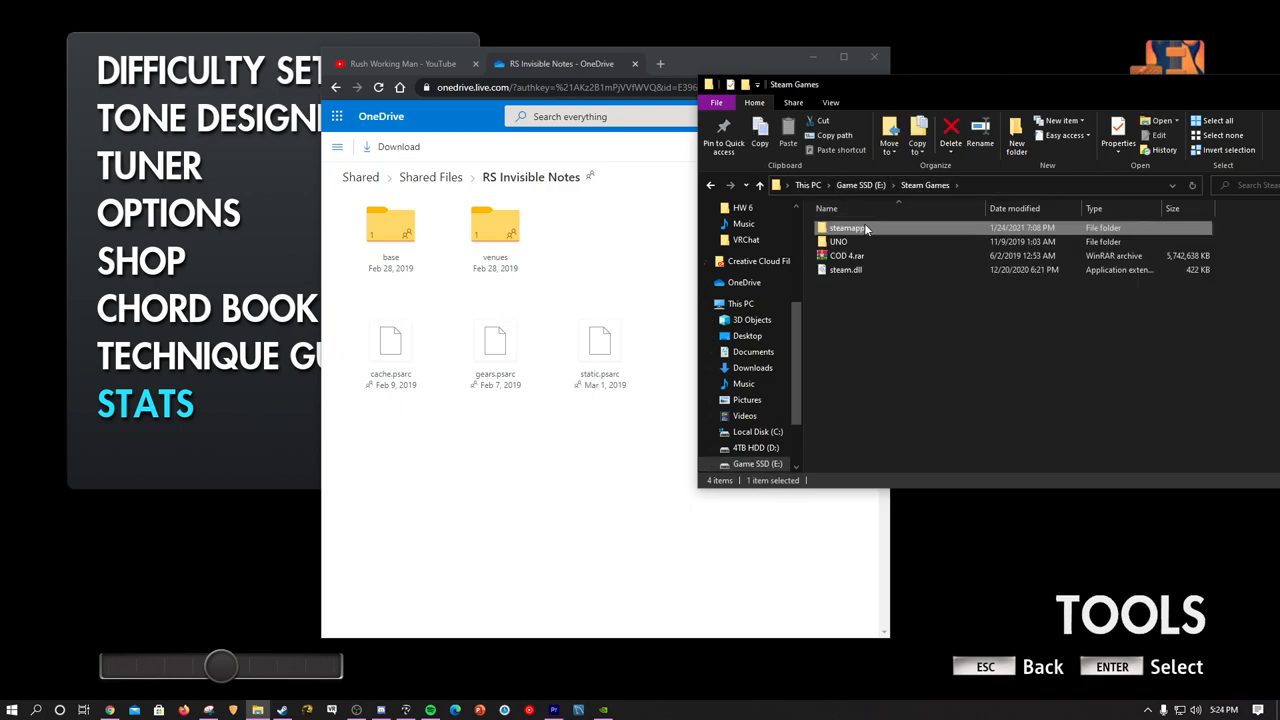
pyautogui.doubleClick(848, 228)
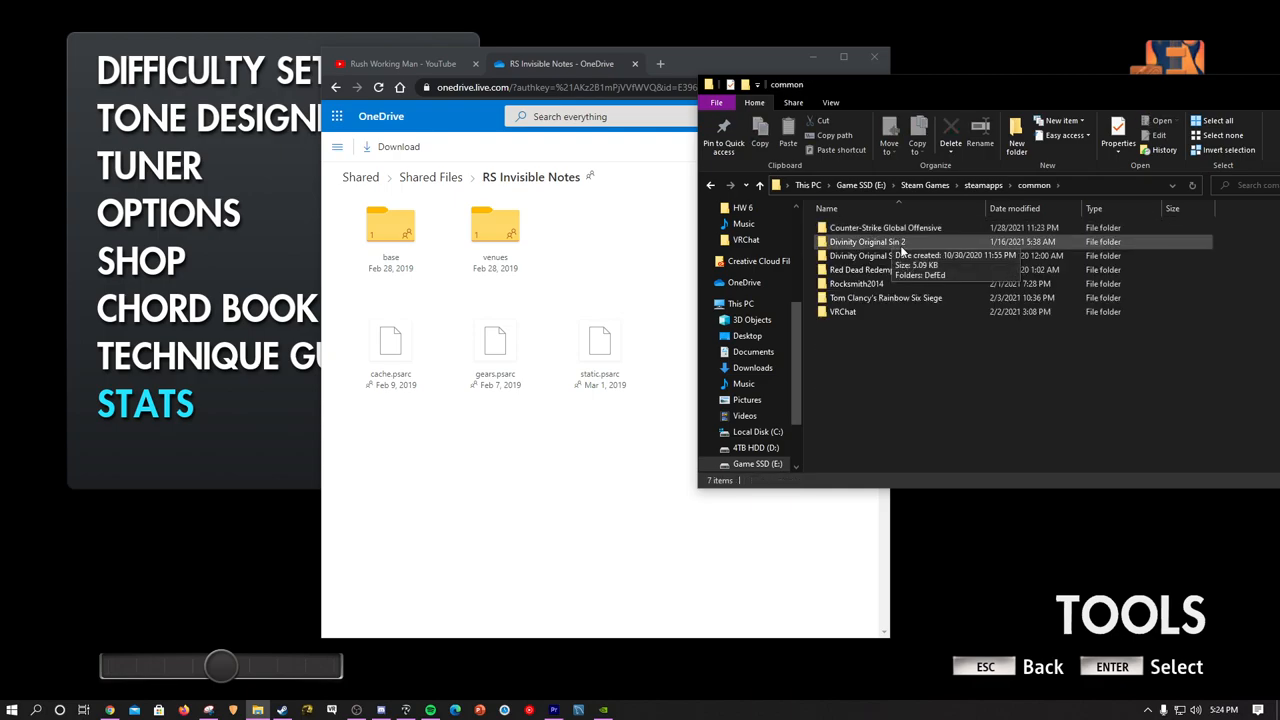
pyautogui.doubleClick(856, 284)
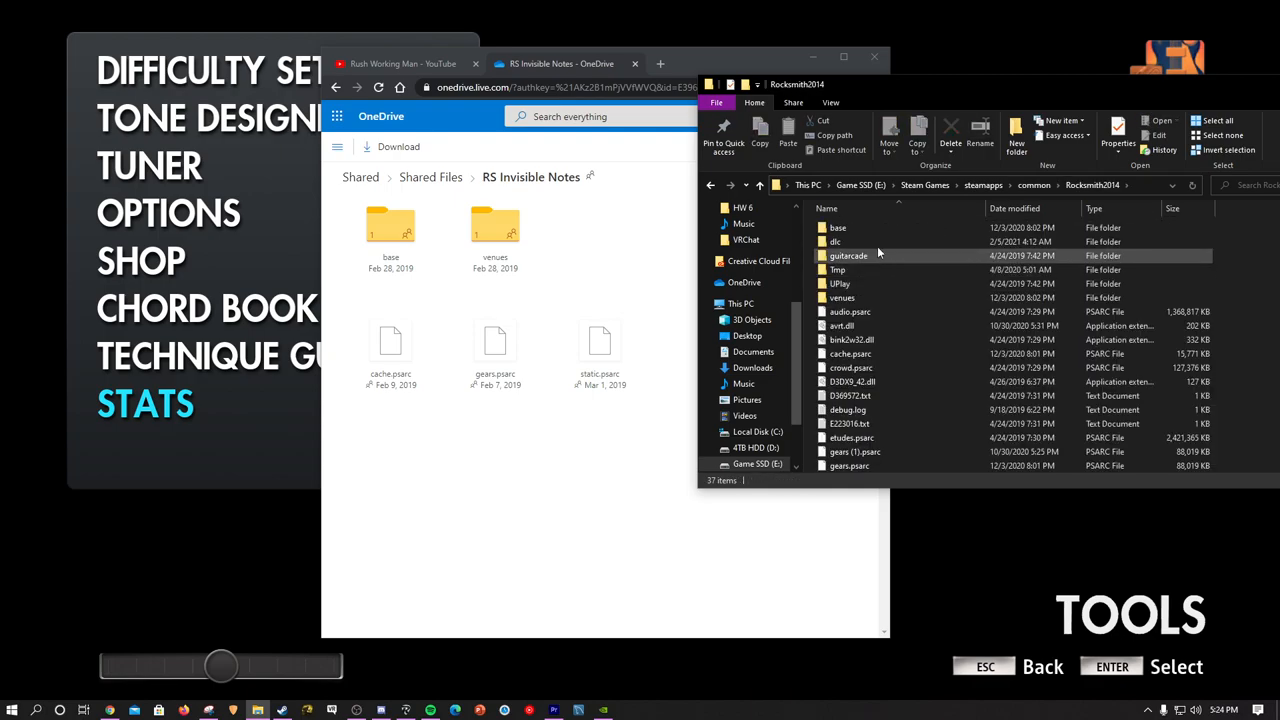
pyautogui.scroll(-3)
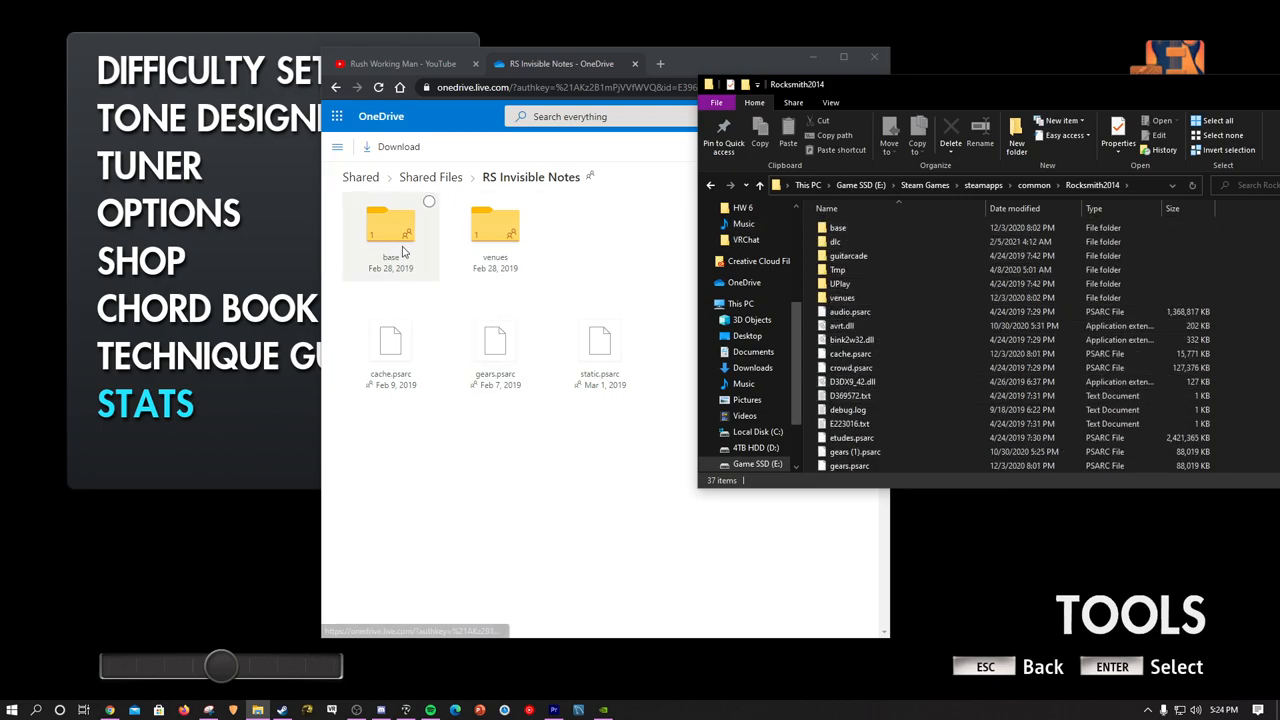
# Step: Reach Rocksmith2014's base folder while checking it against the shared base folder
pyautogui.doubleClick(390, 224)
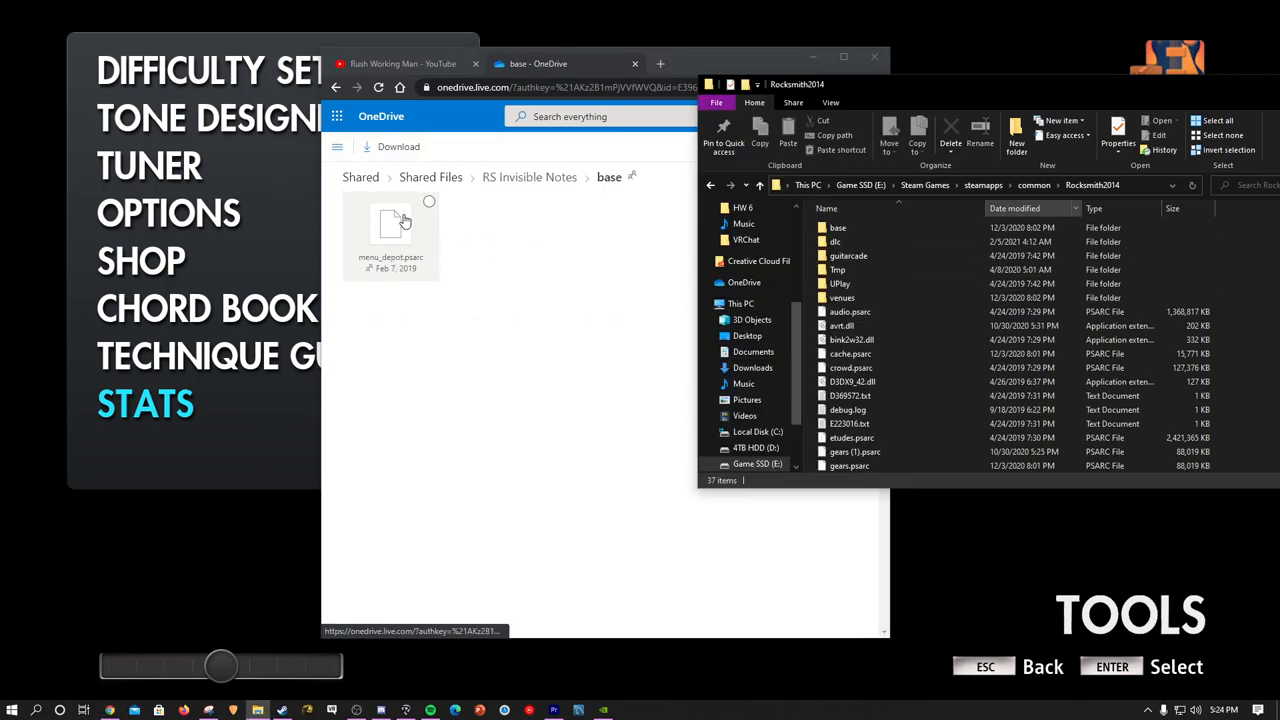
pyautogui.doubleClick(838, 228)
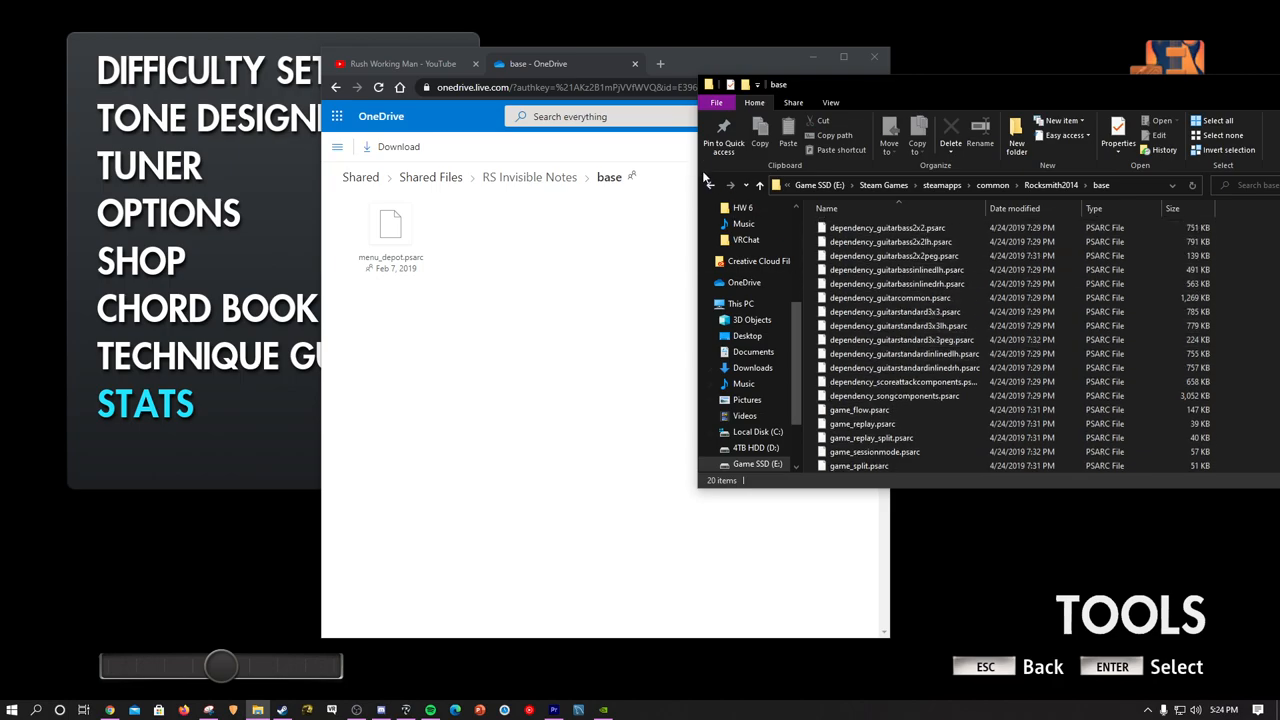
pyautogui.click(528, 176)
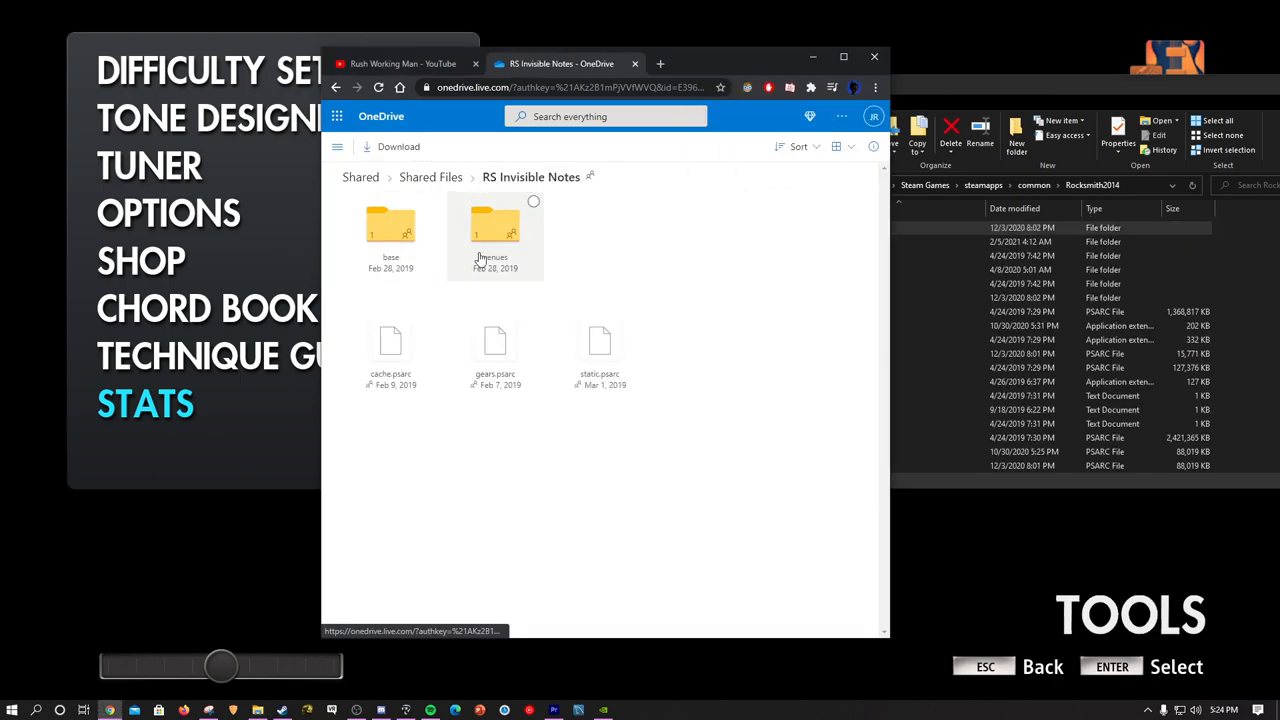
# Step: Confirm lvl901.psarc sits in the game's venues folder, matching the shared venues folder
pyautogui.doubleClick(496, 224)
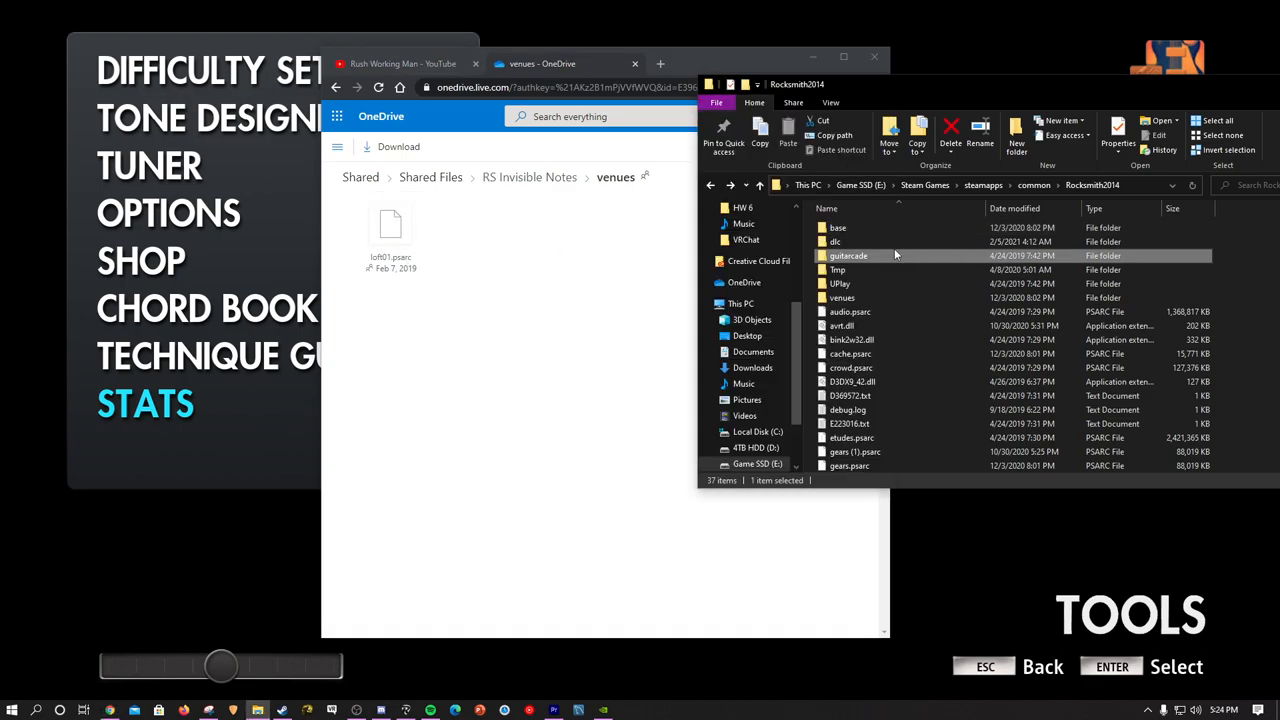
pyautogui.doubleClick(840, 296)
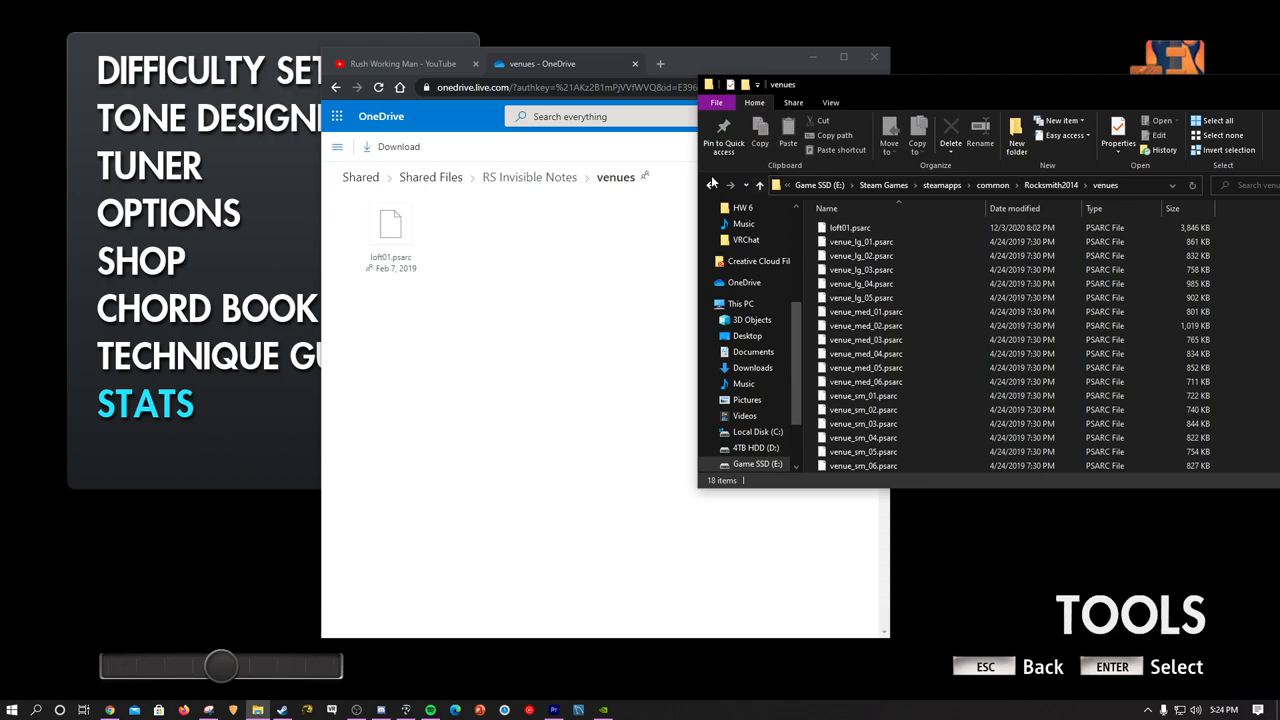
pyautogui.click(530, 176)
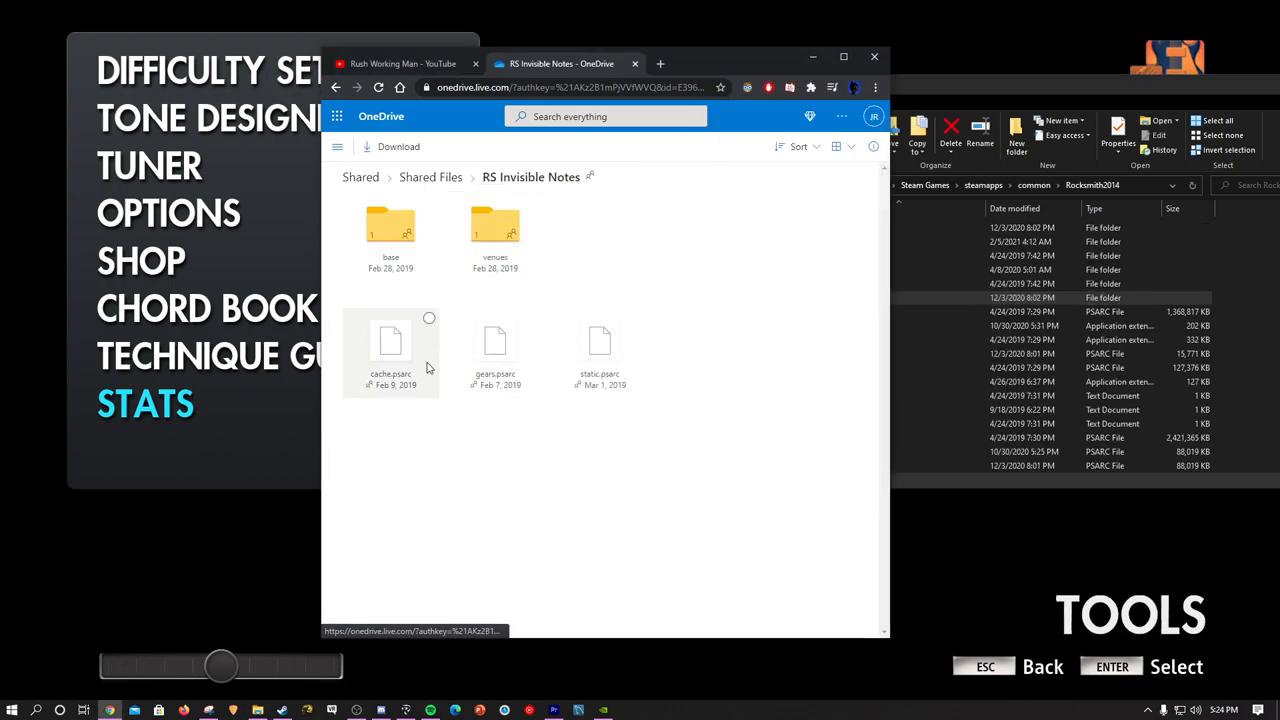
# Step: Review the Rocksmith2014 root files (cache, gears, static psarc) and switch away from the game
pyautogui.click(404, 62)
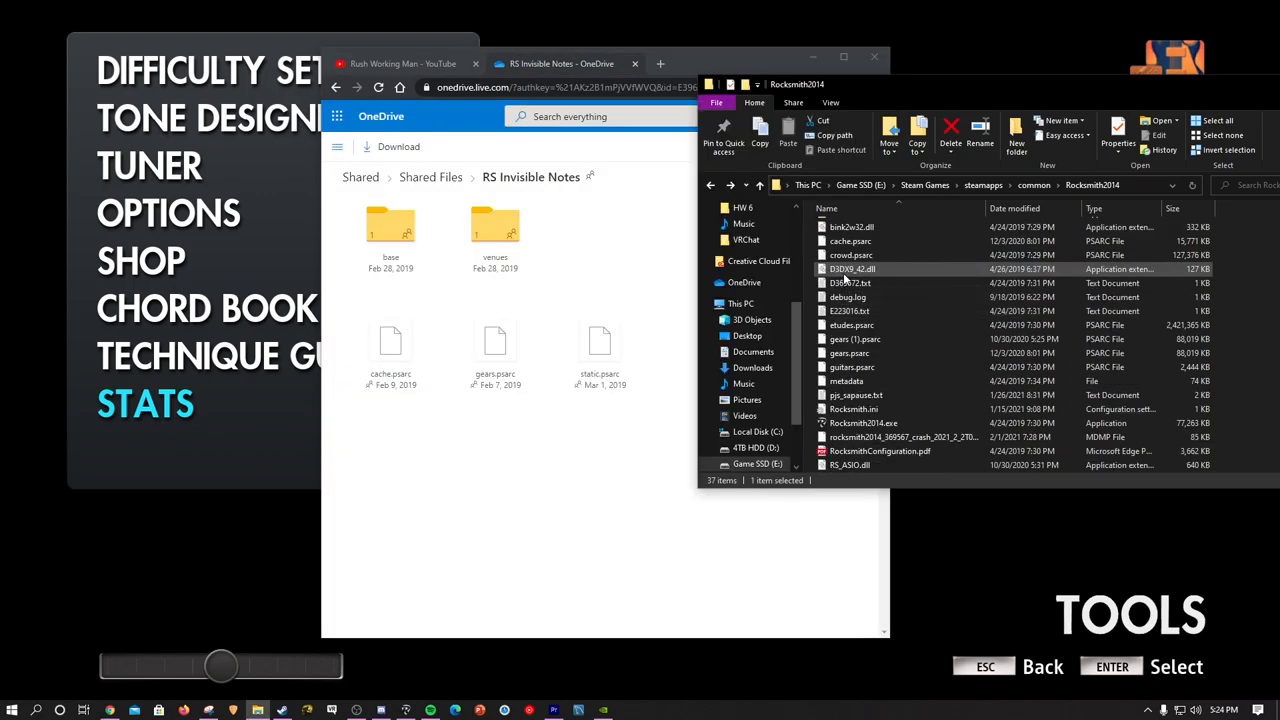
pyautogui.scroll(-3)
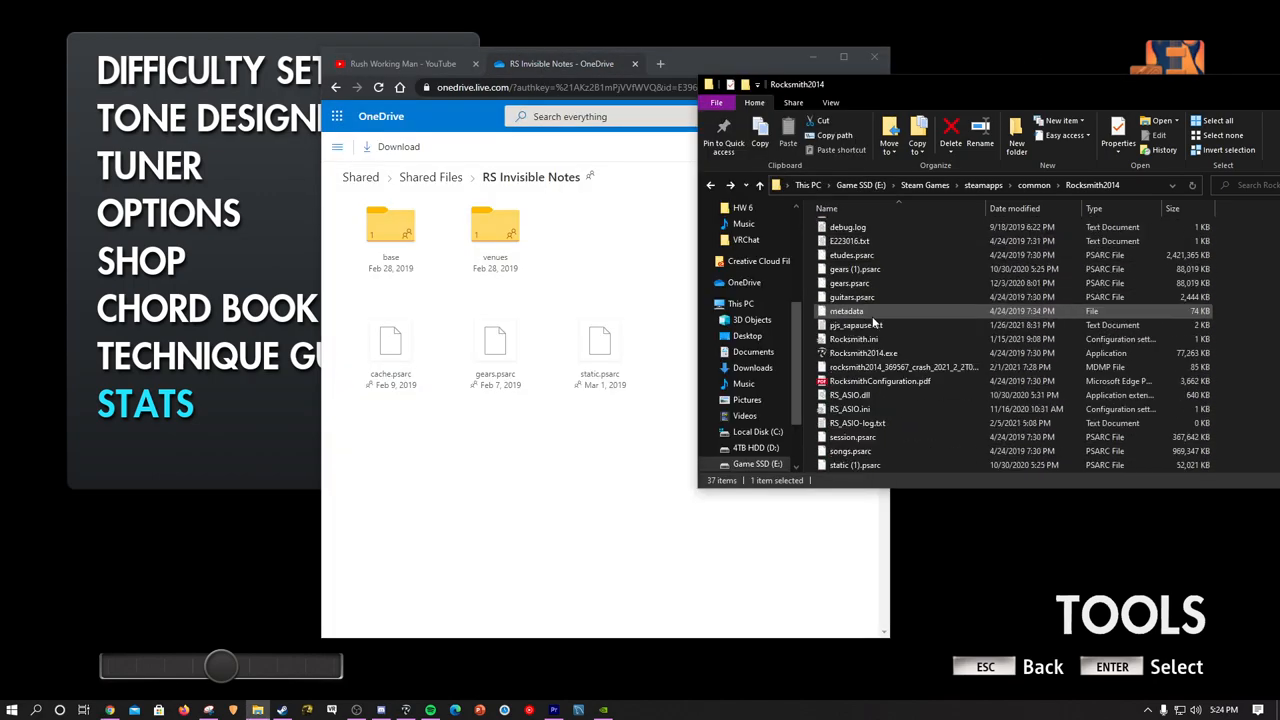
pyautogui.scroll(-3)
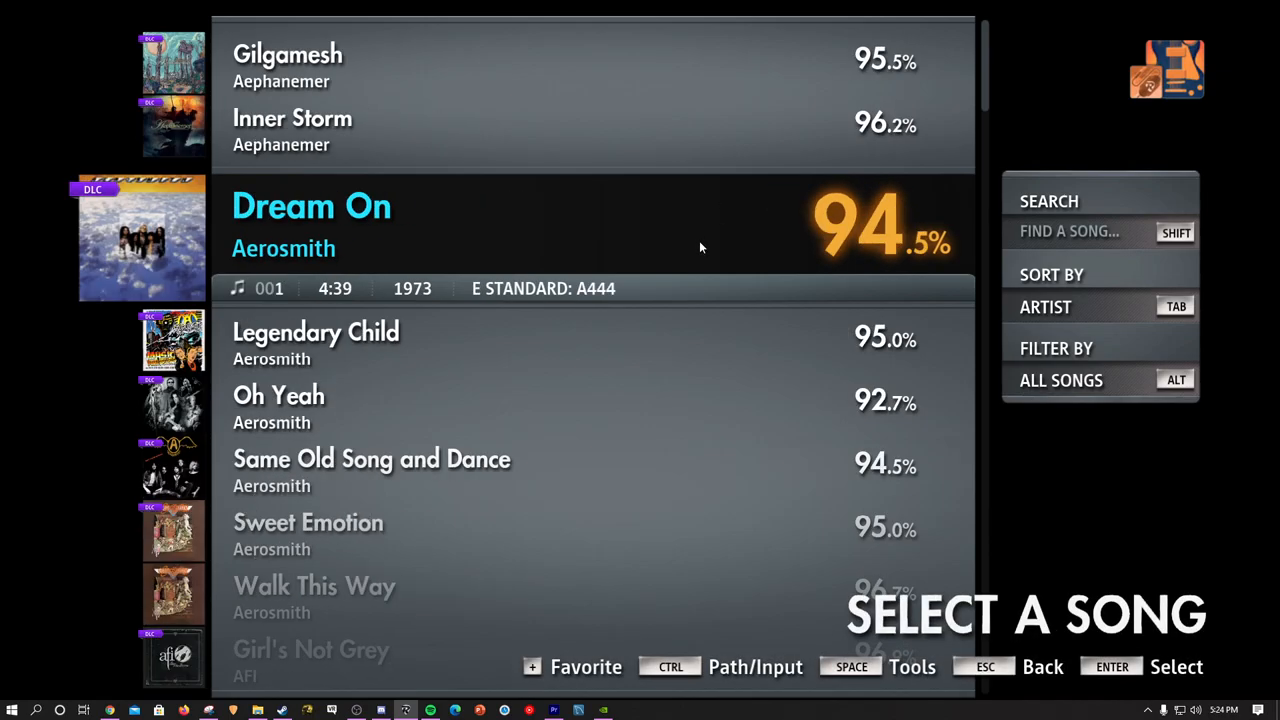
pyautogui.press('space')
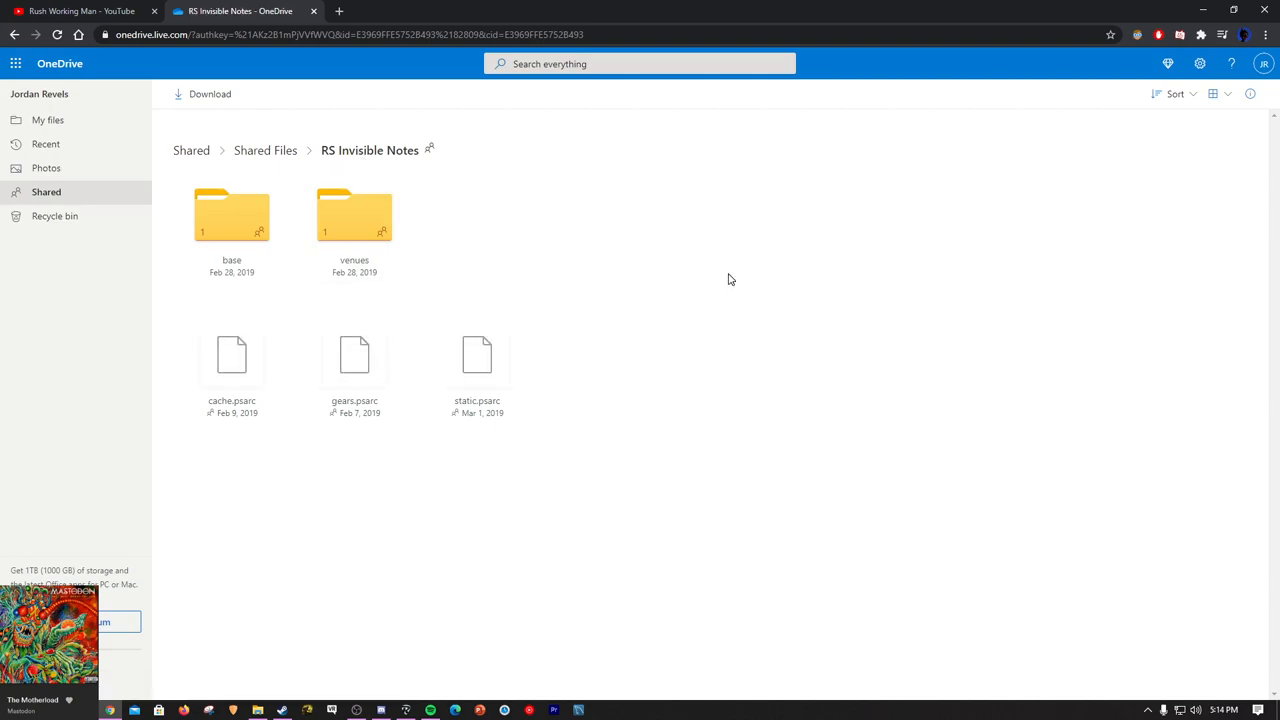
pyautogui.moveTo(1204, 8)
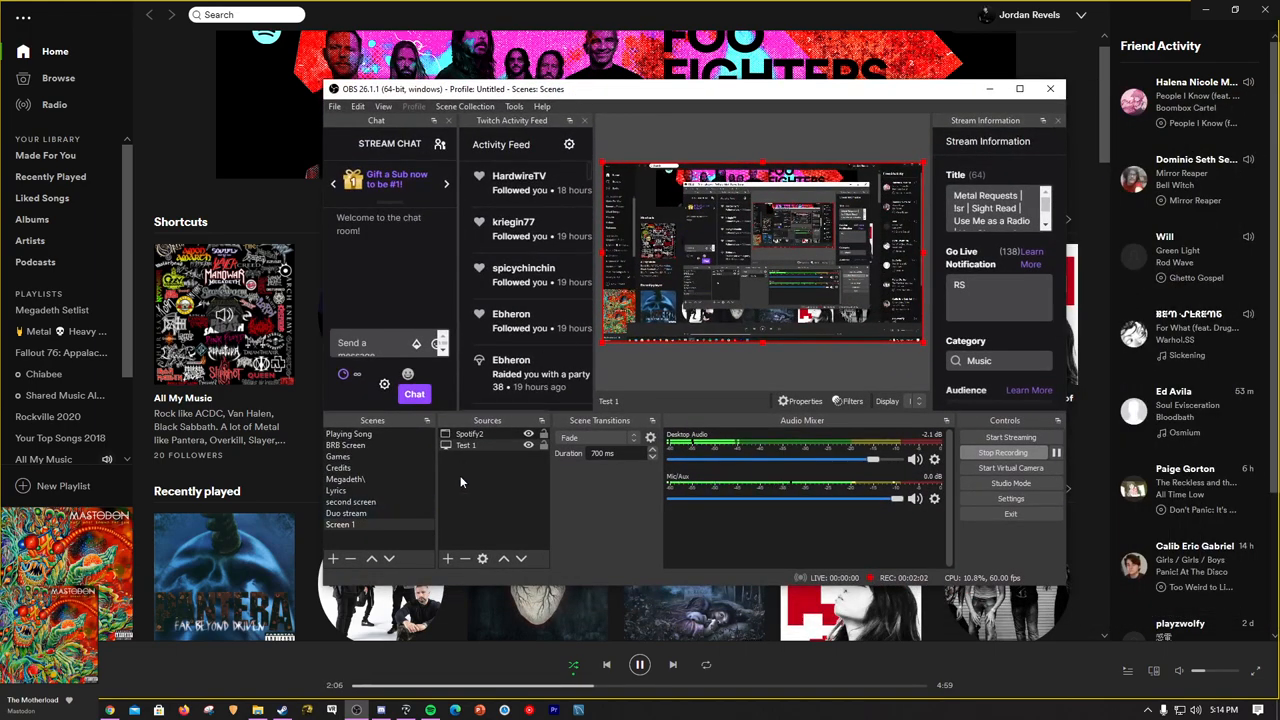
# Step: Add a named Chroma Key effect filter to the Text 1 source from its Filters menu
pyautogui.rightClick(464, 444)
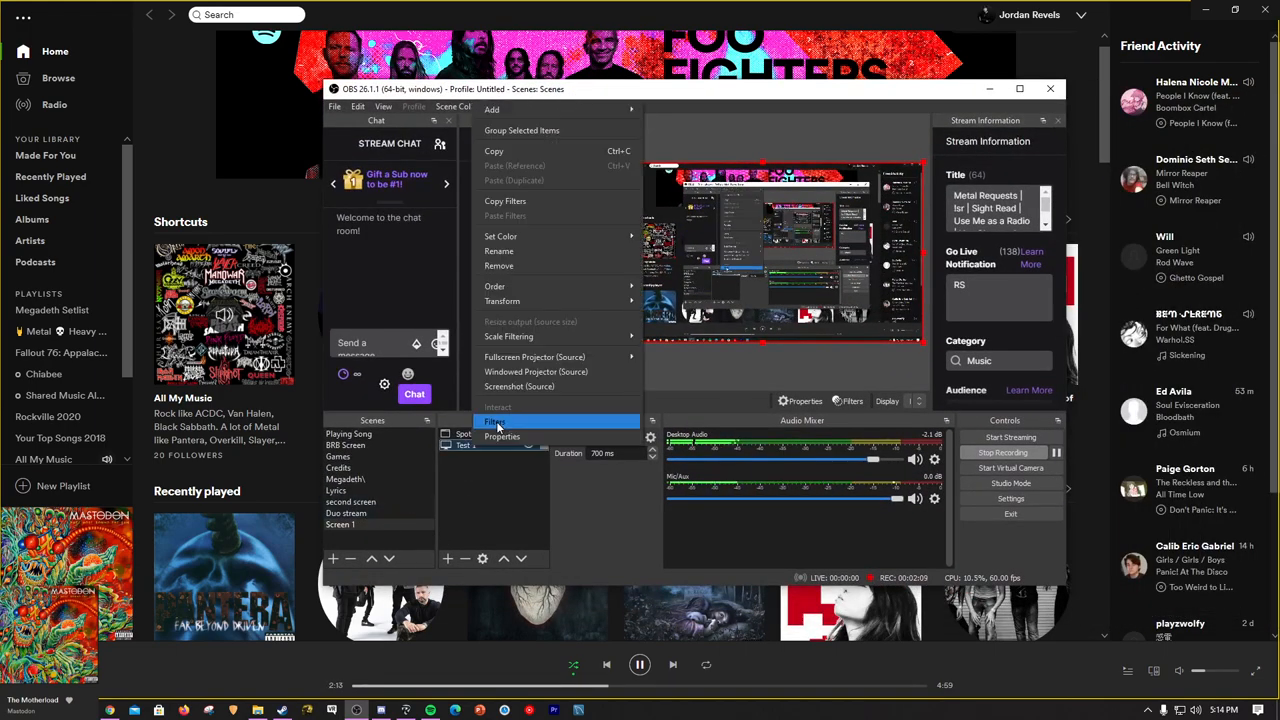
pyautogui.click(496, 420)
pyautogui.write('fwaefwa')
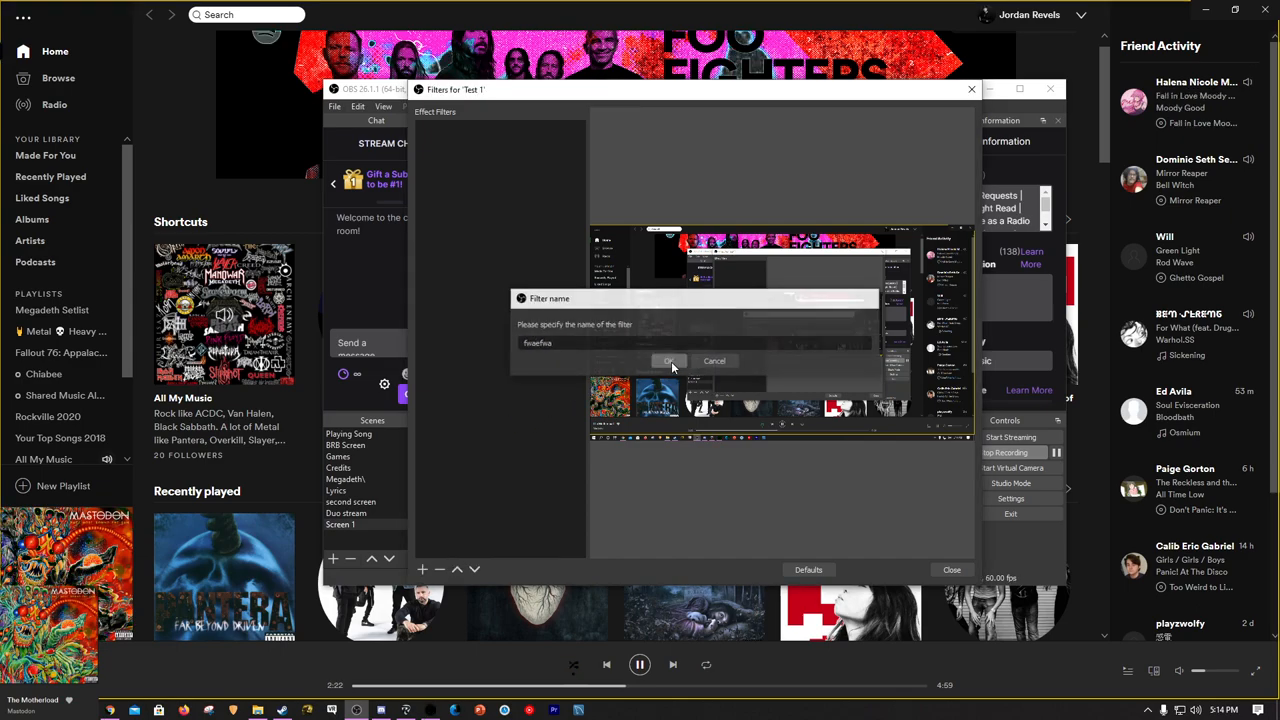
pyautogui.click(668, 360)
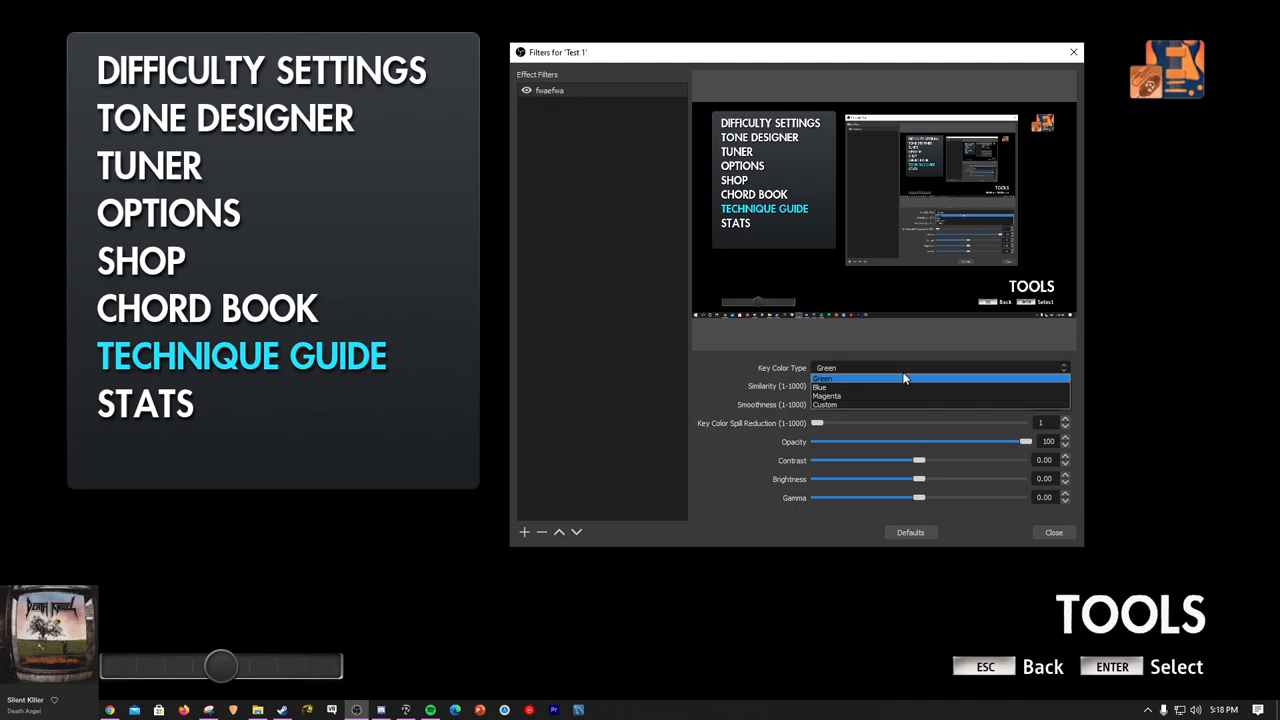
# Step: Use a custom #000000 key colour and raise the Similarity value
pyautogui.click(824, 404)
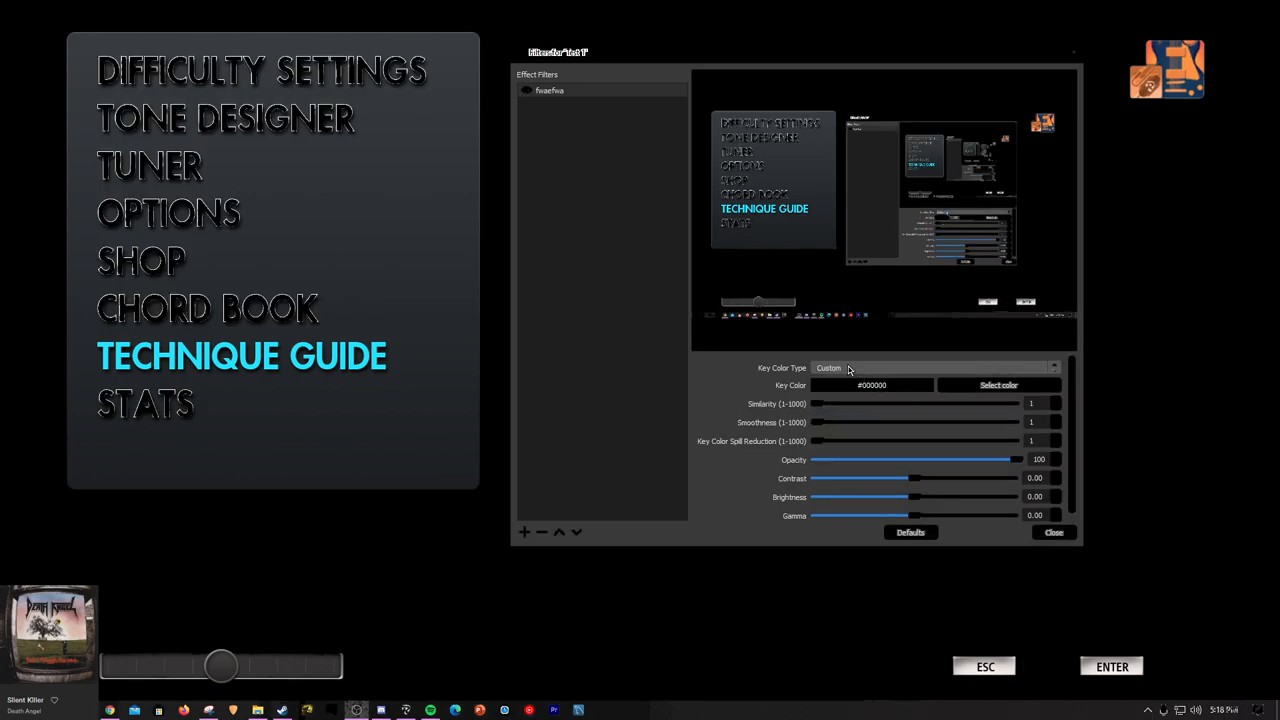
pyautogui.click(996, 384)
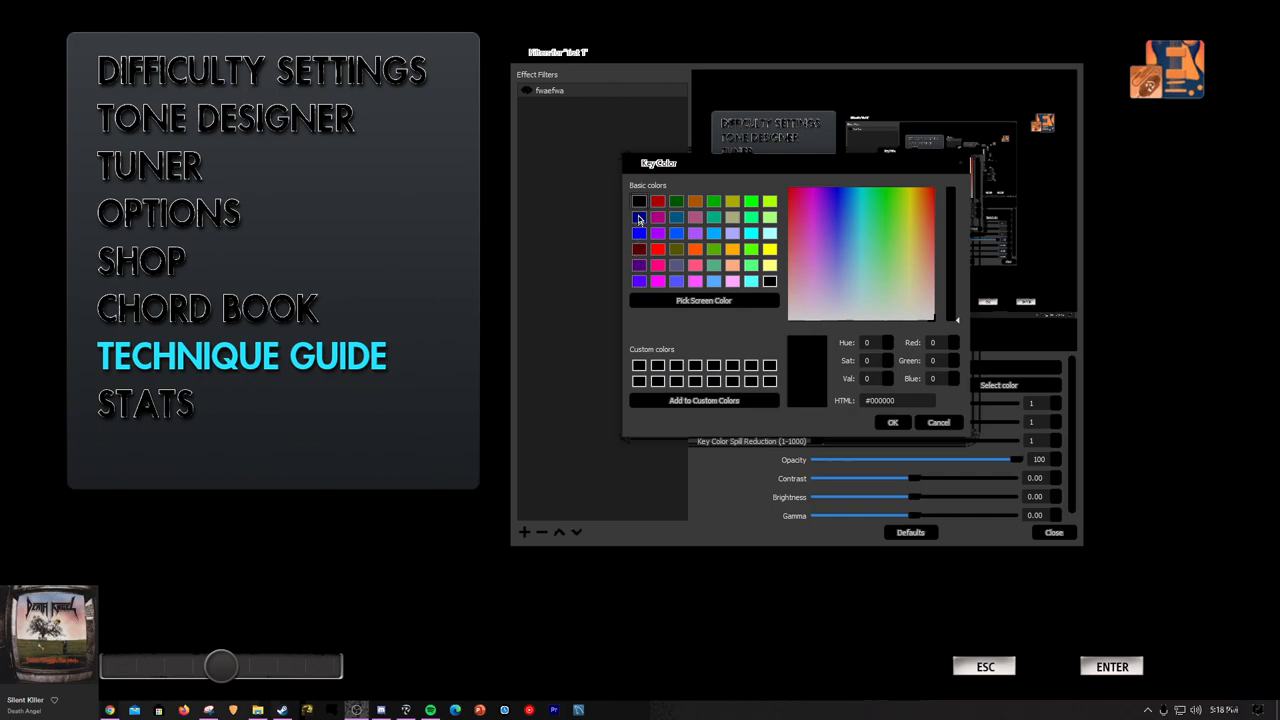
pyautogui.moveTo(644, 212)
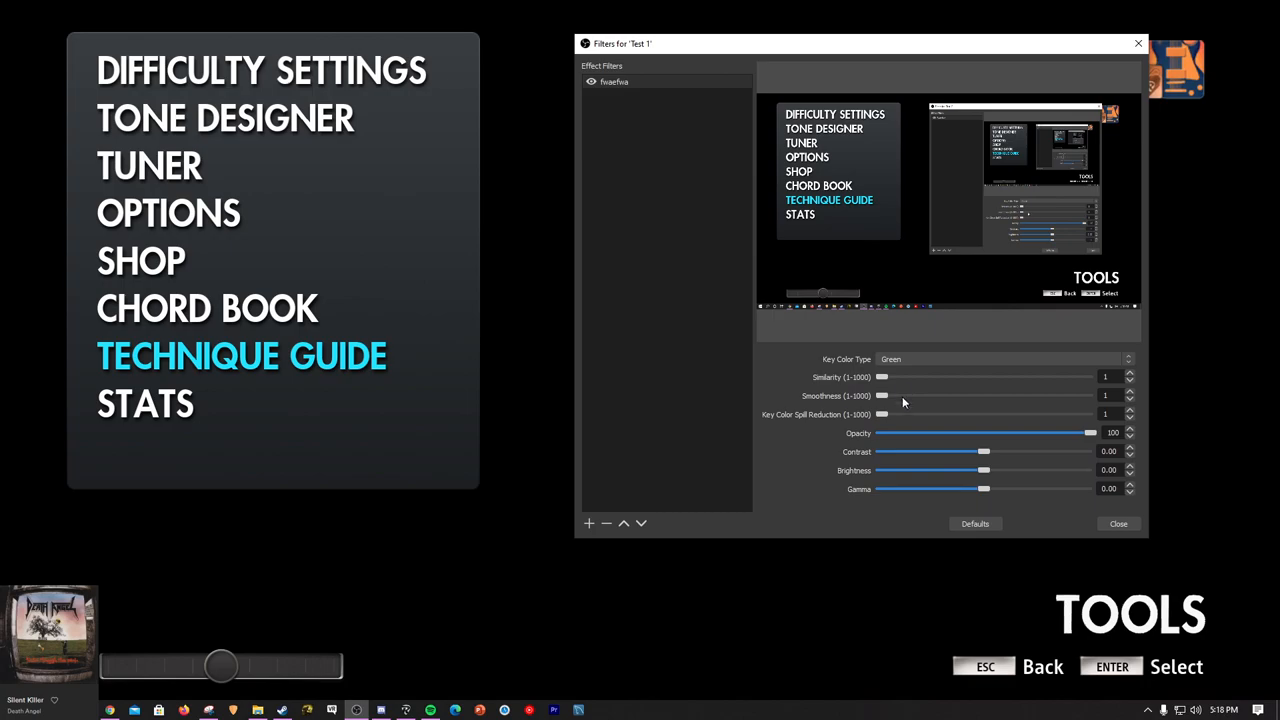
pyautogui.moveTo(882, 376); pyautogui.dragTo(978, 376)
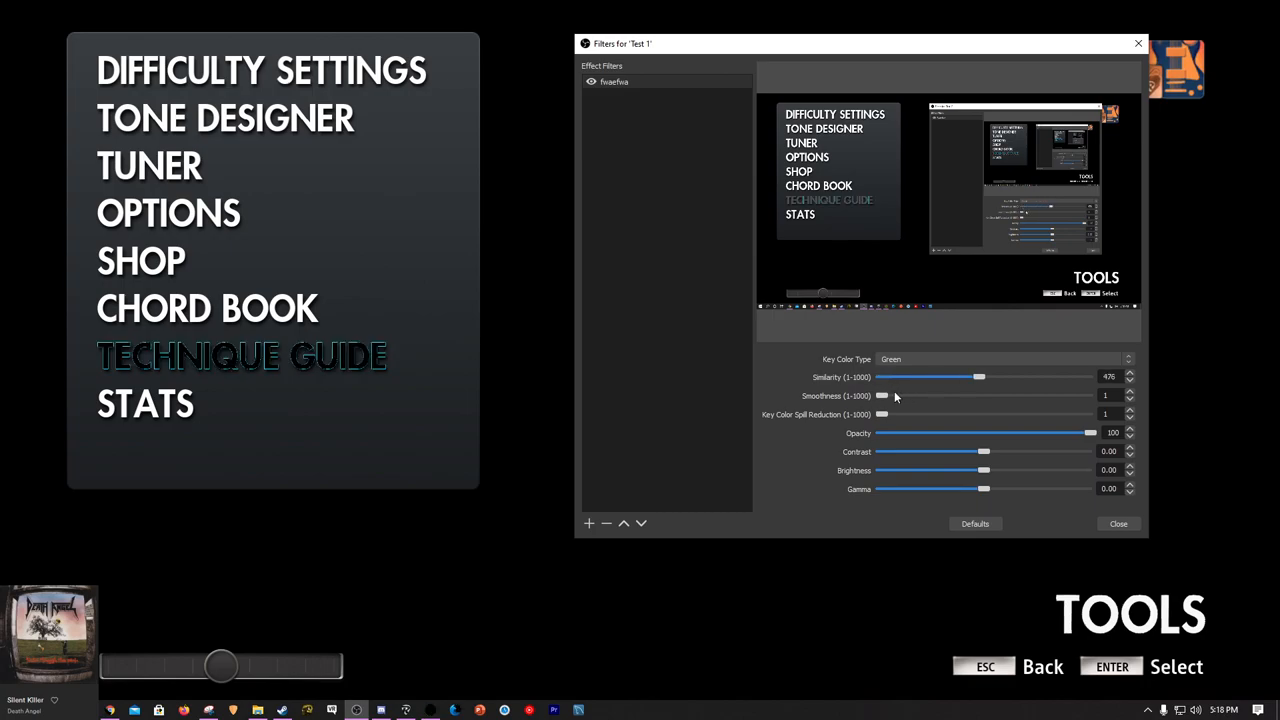
pyautogui.moveTo(976, 400)
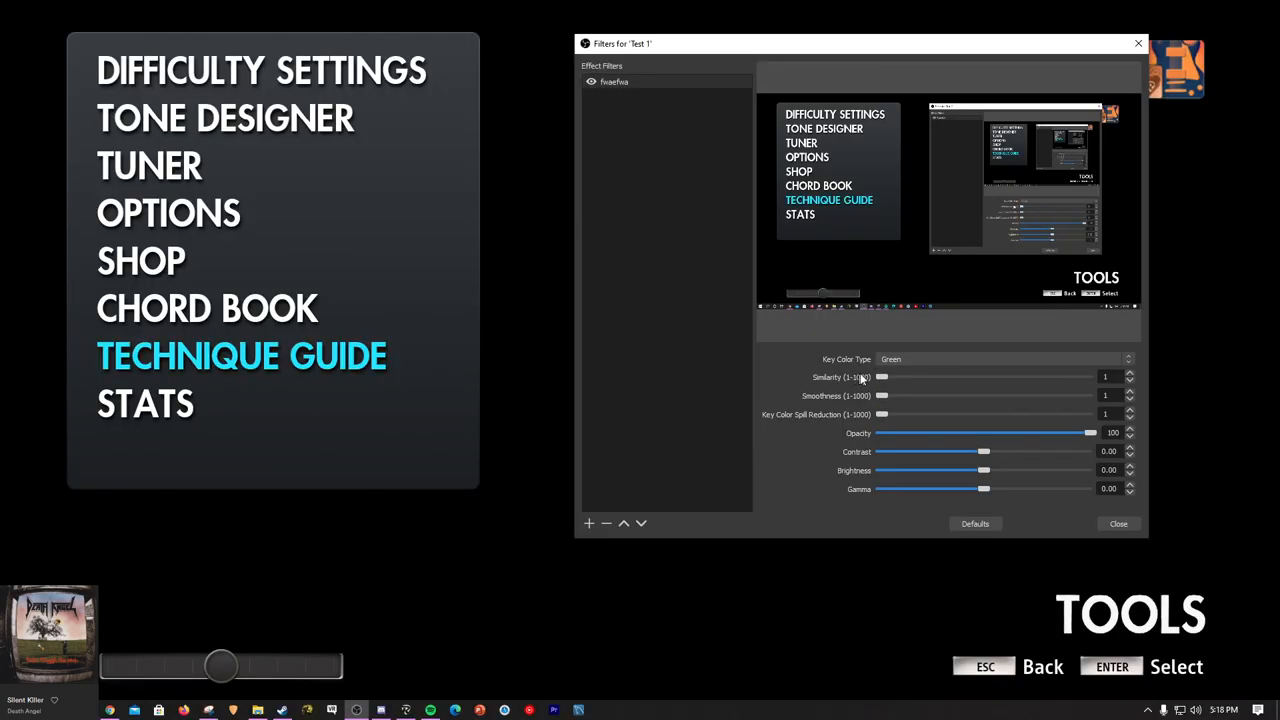
# Step: Reselect the Custom black key colour type and close the filters window
pyautogui.click(1000, 360)
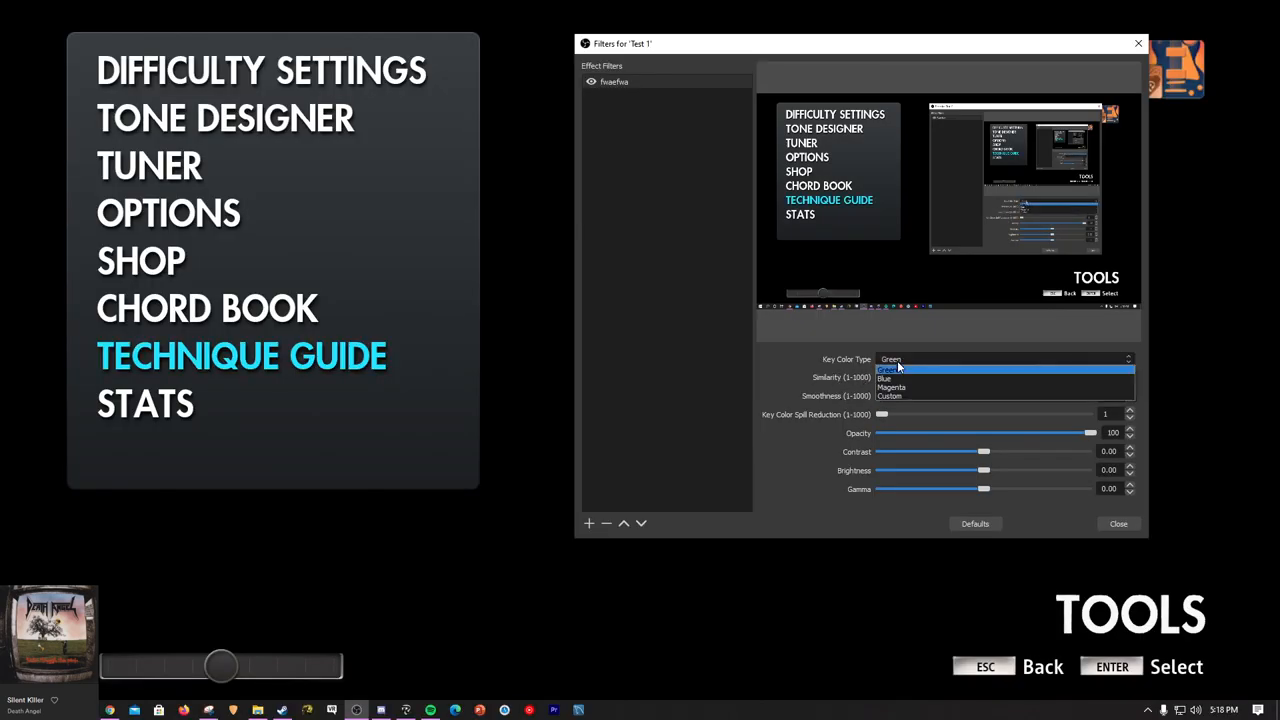
pyautogui.click(888, 396)
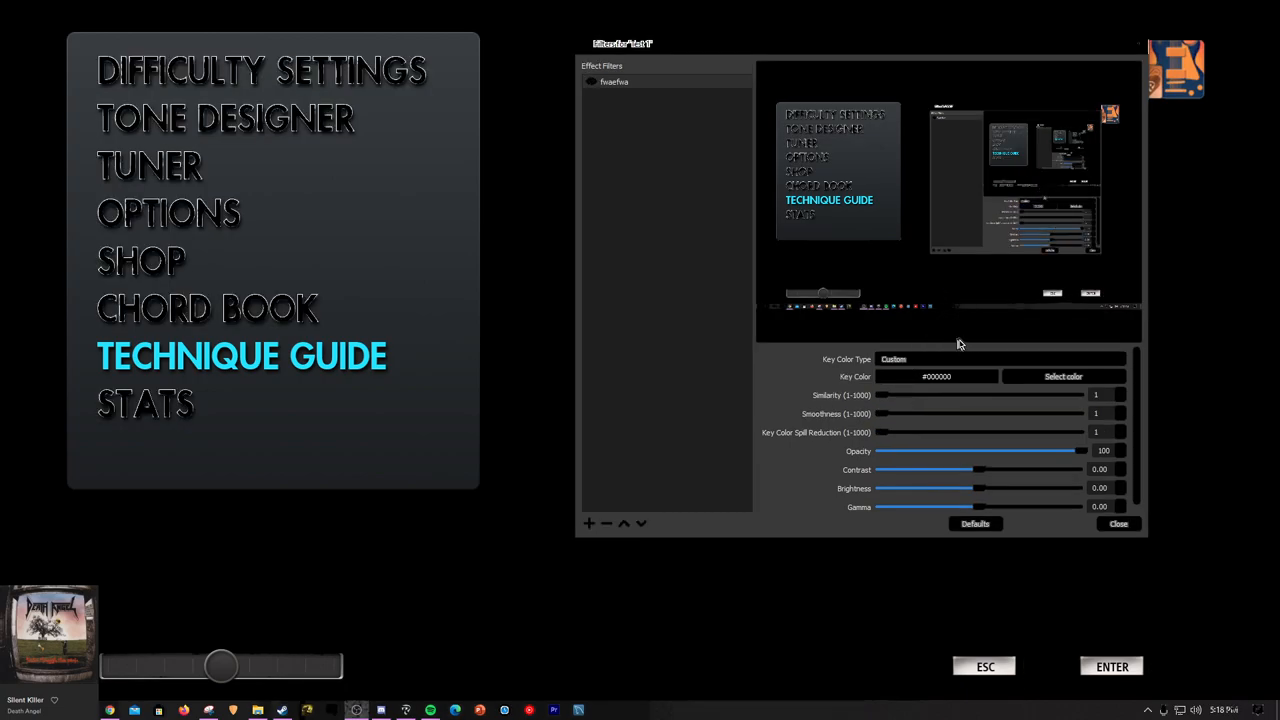
pyautogui.click(1118, 524)
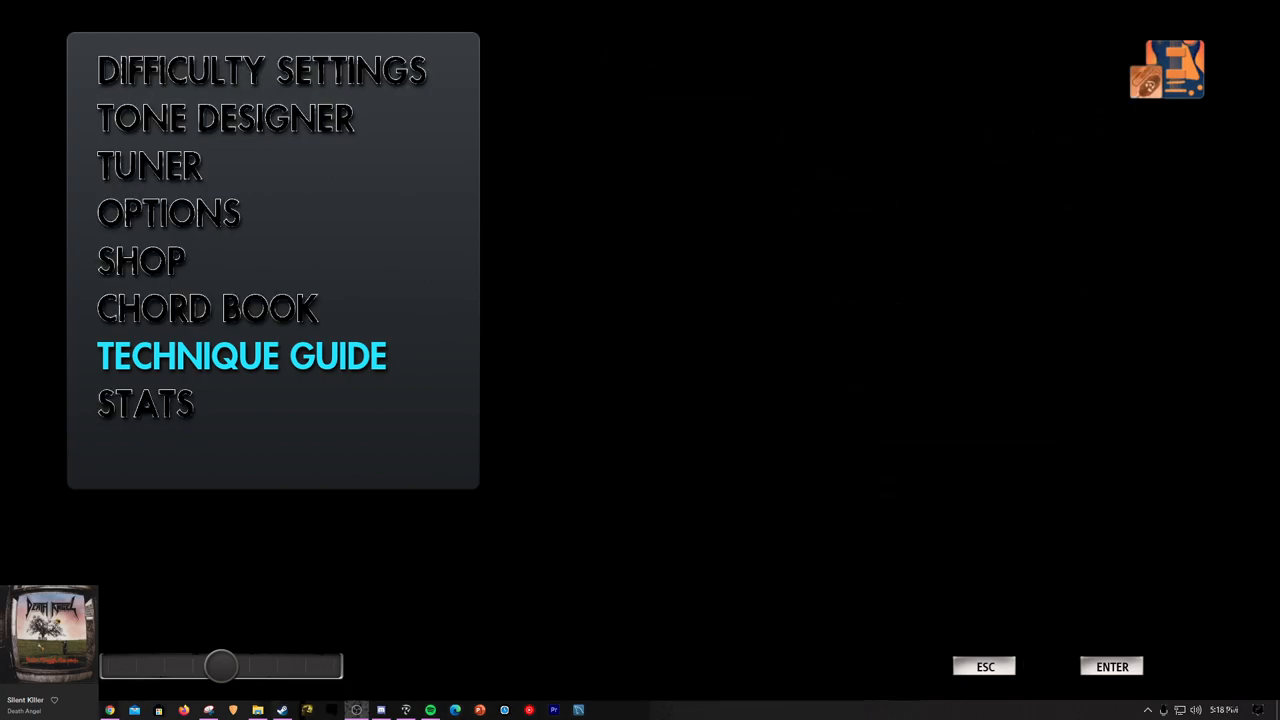